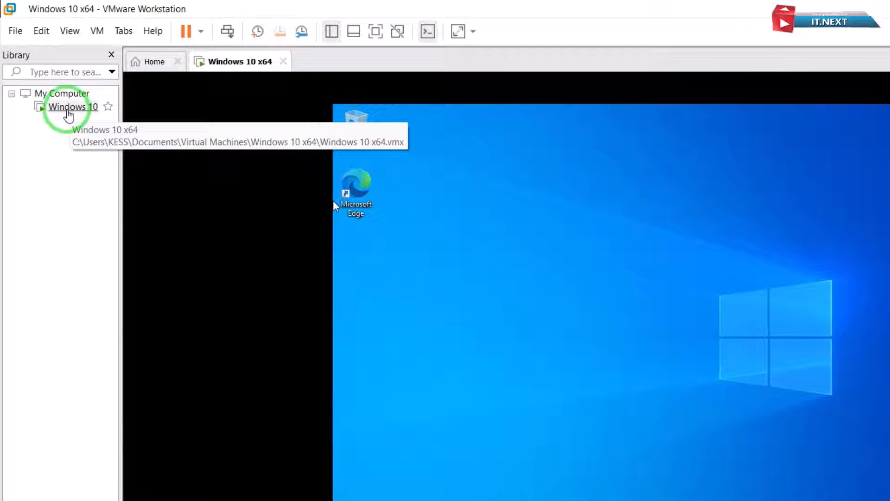
Step: Choose Install VMware Tools from the Windows 10 x64 machine's Library context menu
{"action": "right_click", "coordinate": [73, 107]}
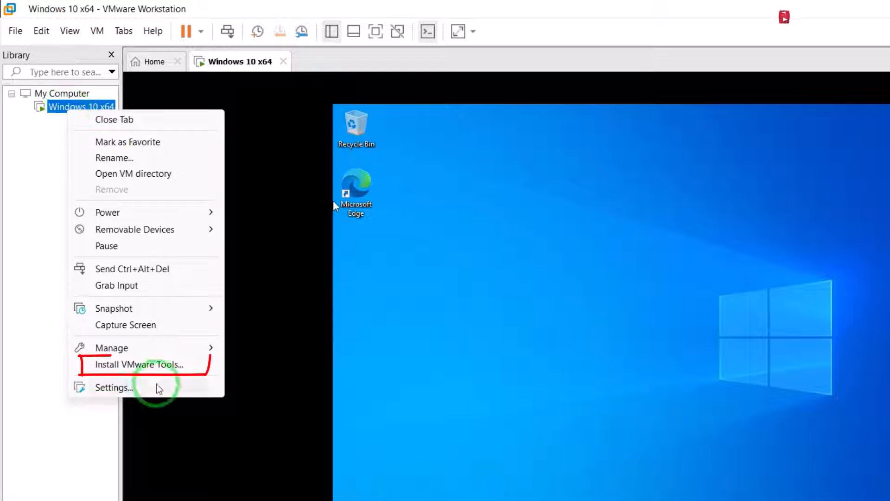
{"action": "left_click", "coordinate": [137, 364]}
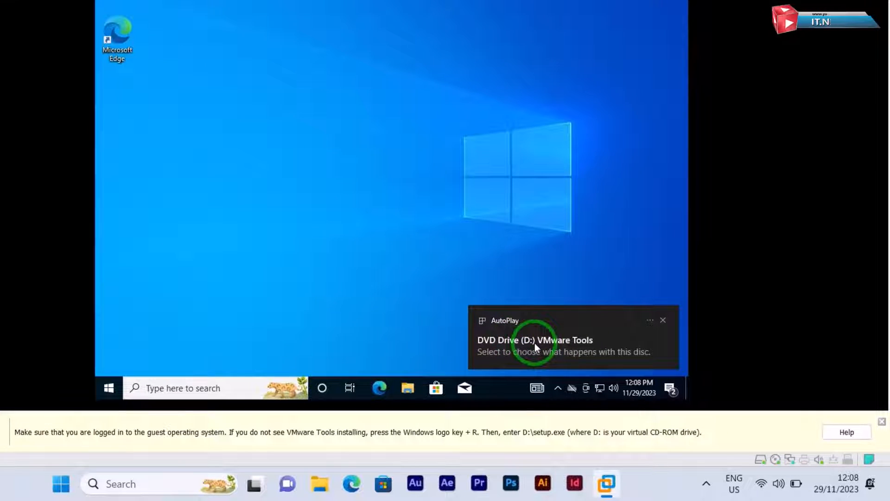
Step: Run setup64.exe from the VMware Tools disc AutoPlay and approve User Account Control
{"action": "left_click", "coordinate": [534, 340]}
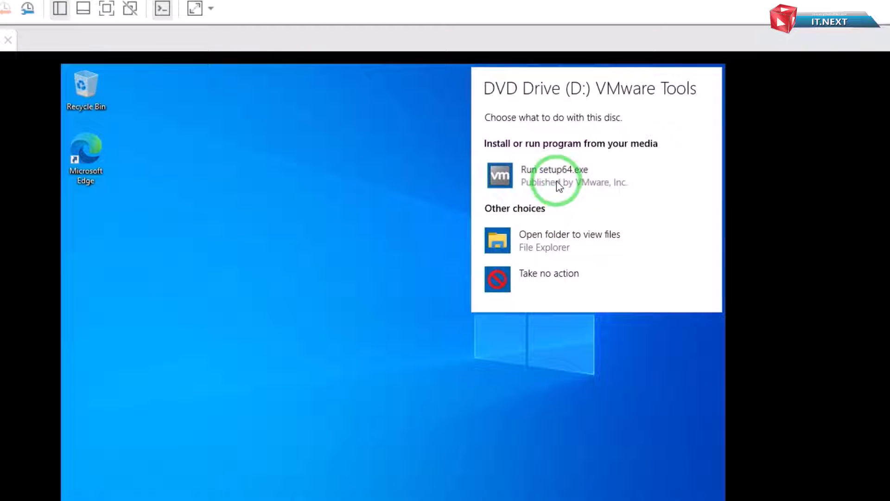
{"action": "left_click", "coordinate": [554, 175]}
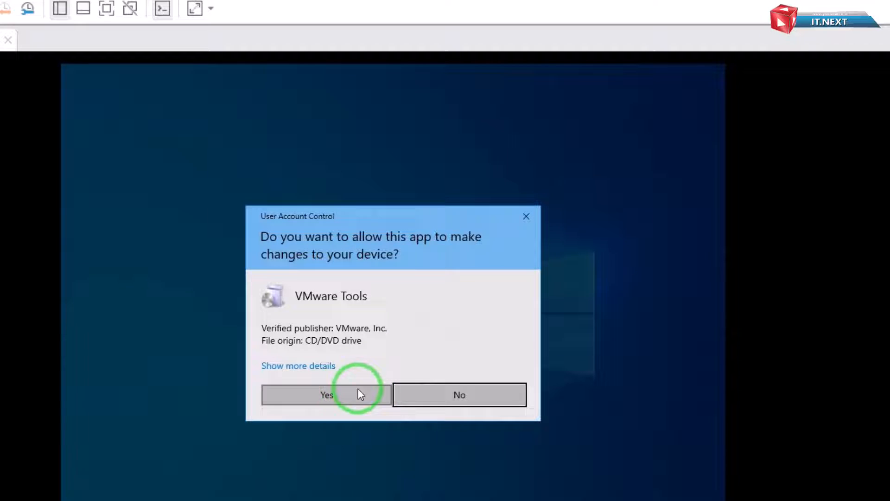
{"action": "left_click", "coordinate": [326, 395]}
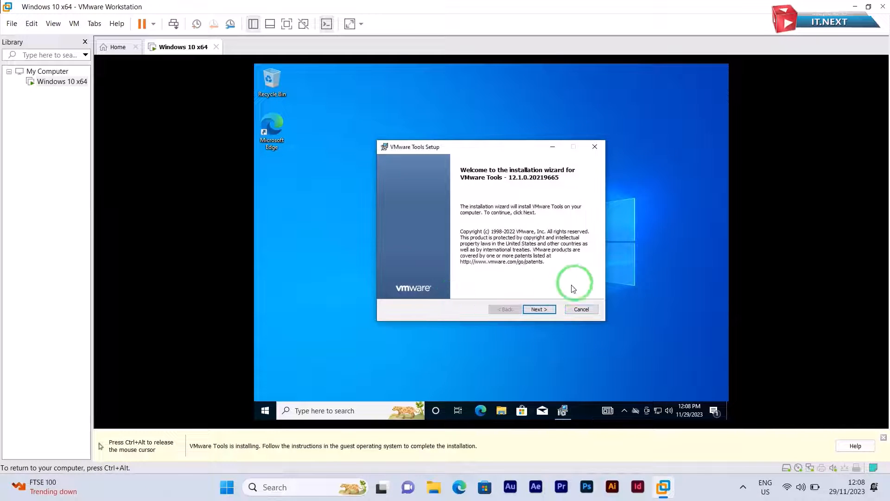
Step: Run the VMware Tools wizard with the Typical setup type, install, and finish
{"action": "left_click", "coordinate": [538, 309]}
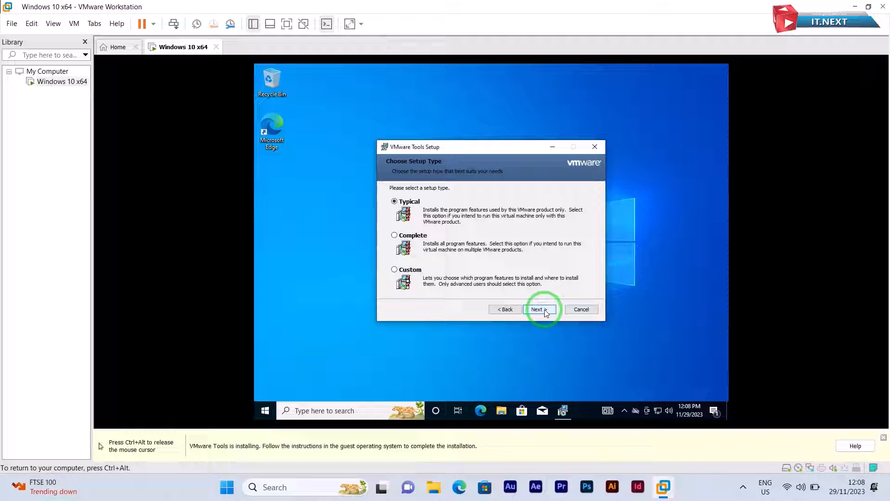
{"action": "left_click", "coordinate": [536, 309]}
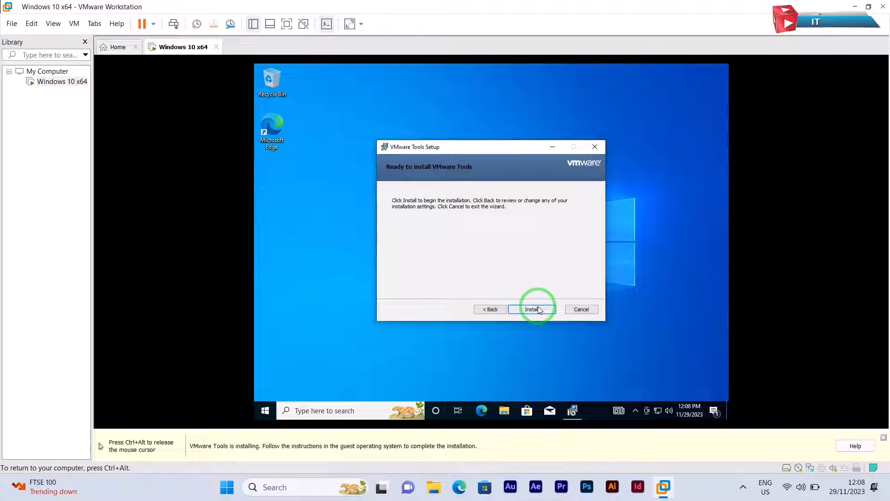
{"action": "left_click", "coordinate": [531, 309]}
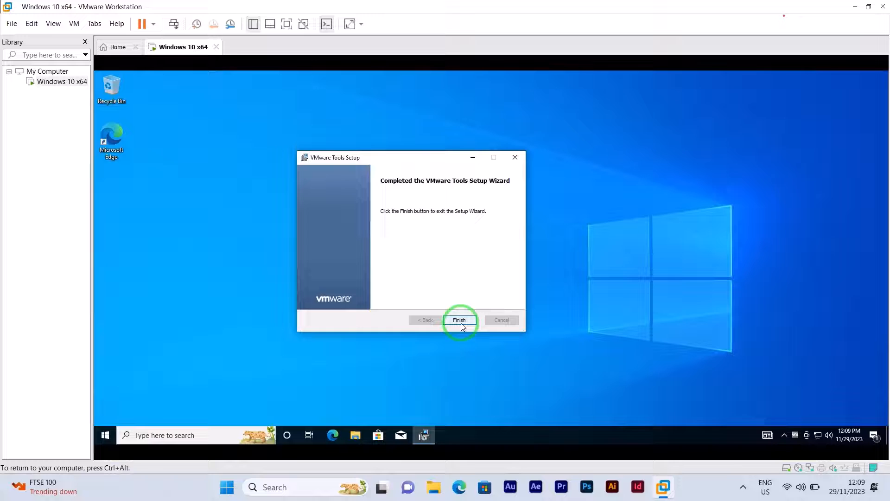
{"action": "left_click", "coordinate": [459, 319]}
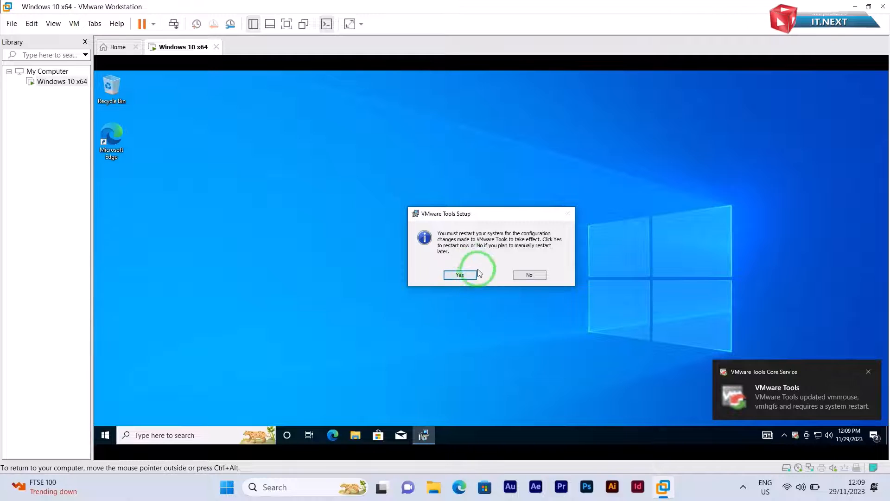
Step: Accept the VMware Tools Setup prompt to restart the Windows 10 guest now
{"action": "left_click", "coordinate": [460, 275]}
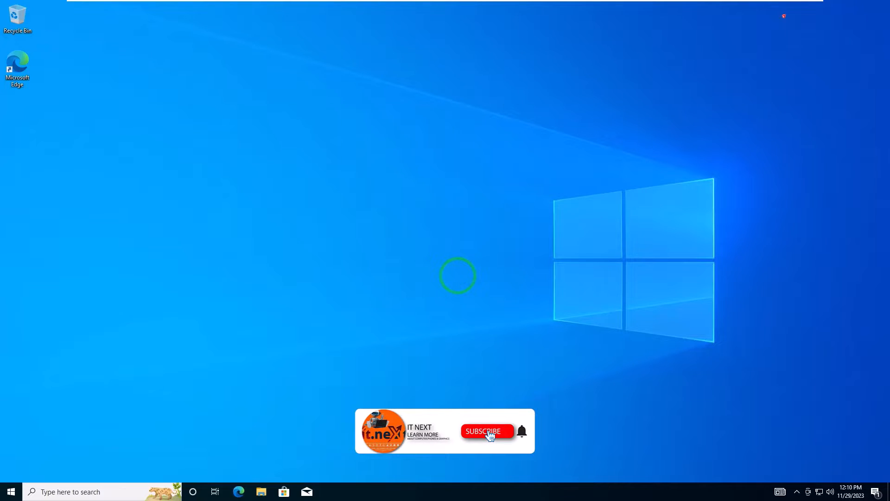
{"action": "mouse_move", "coordinate": [521, 432]}
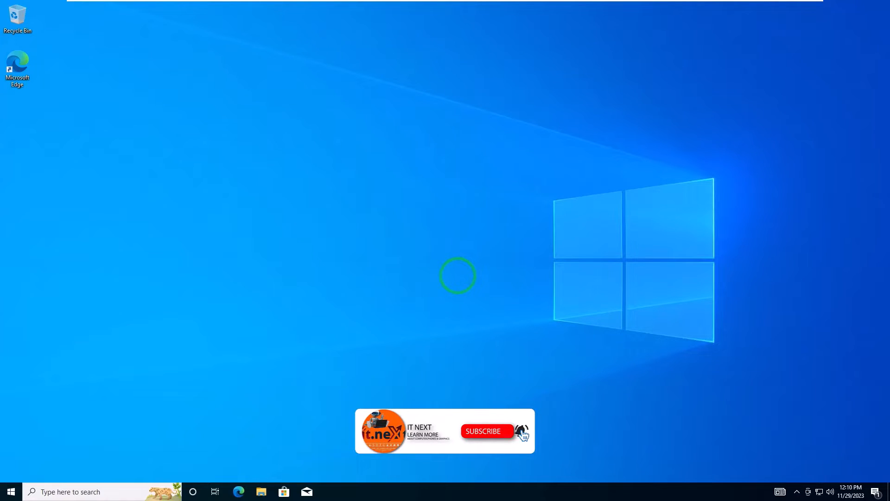